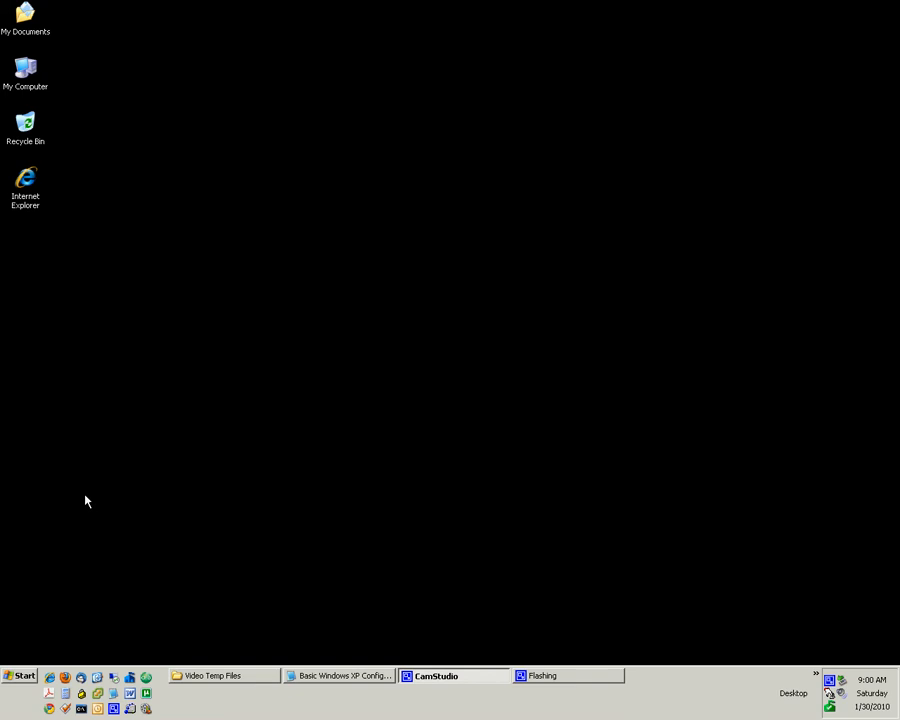
mouse_move(46, 536)
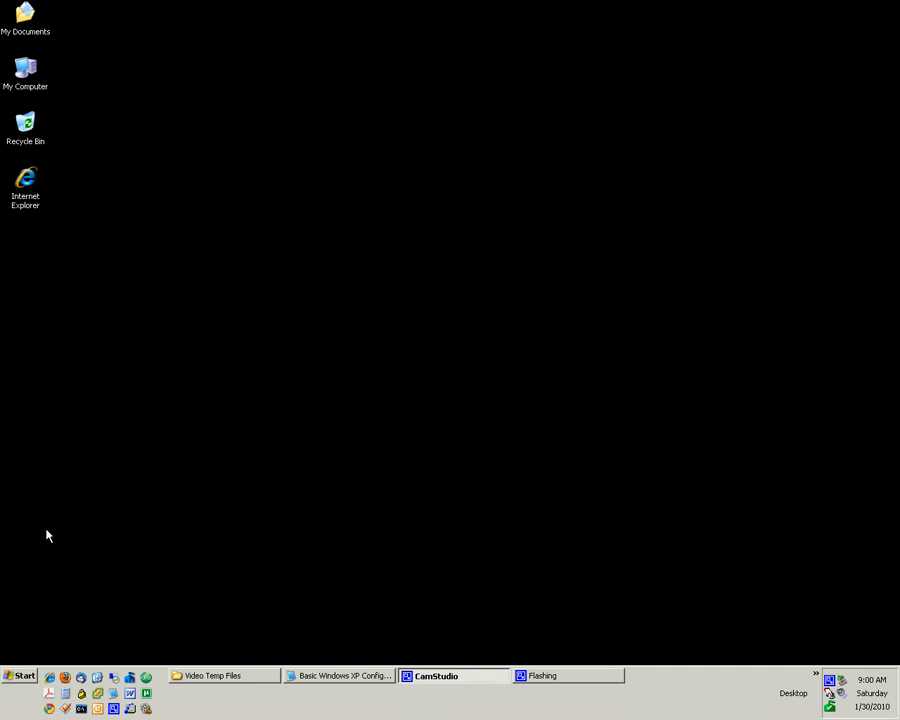
mouse_move(136, 546)
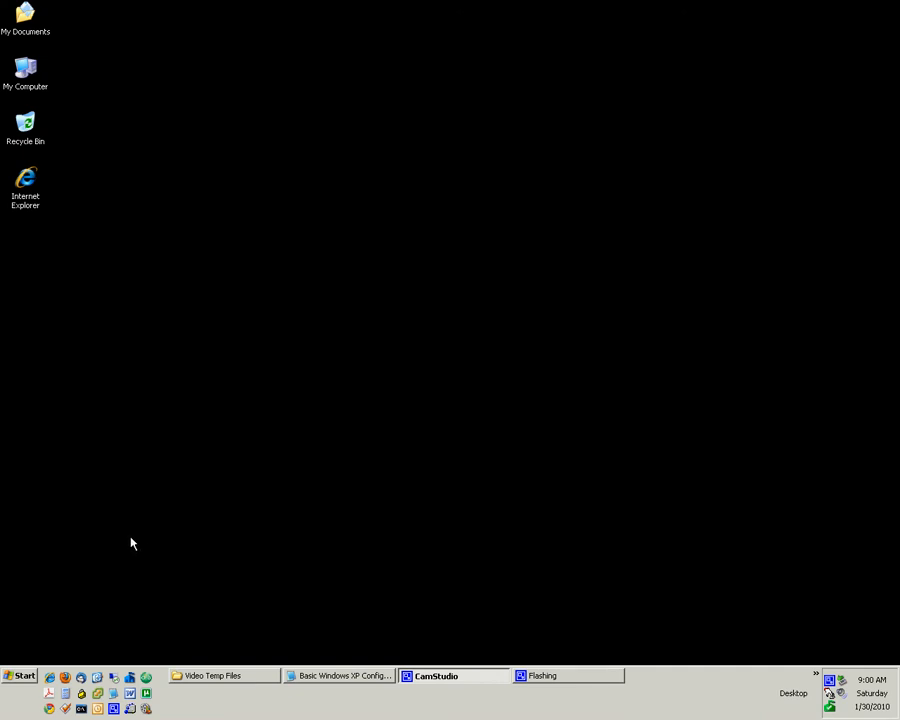
mouse_move(118, 500)
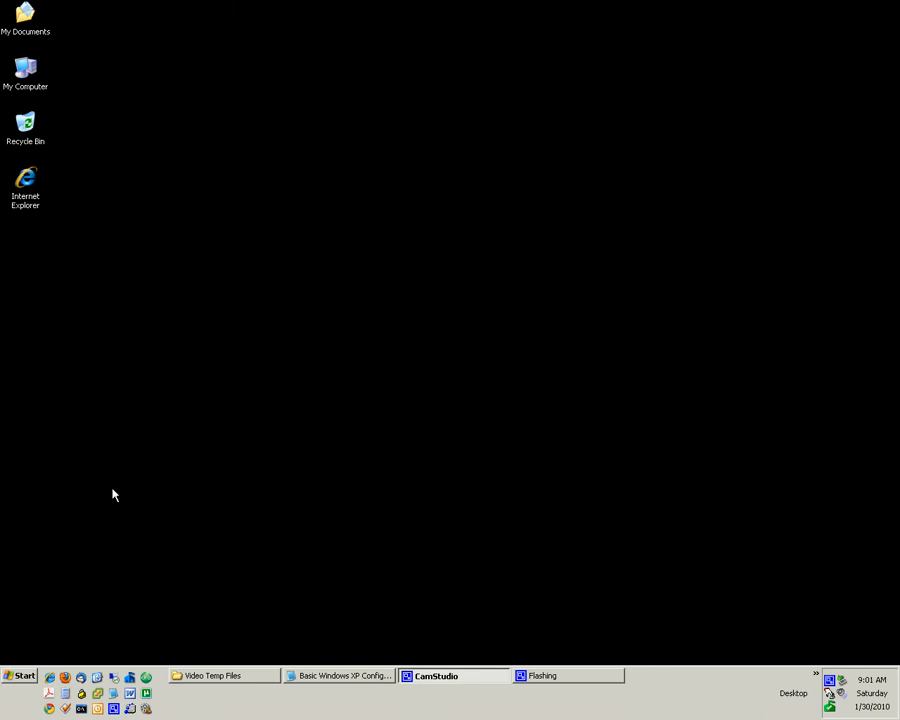
mouse_move(24, 68)
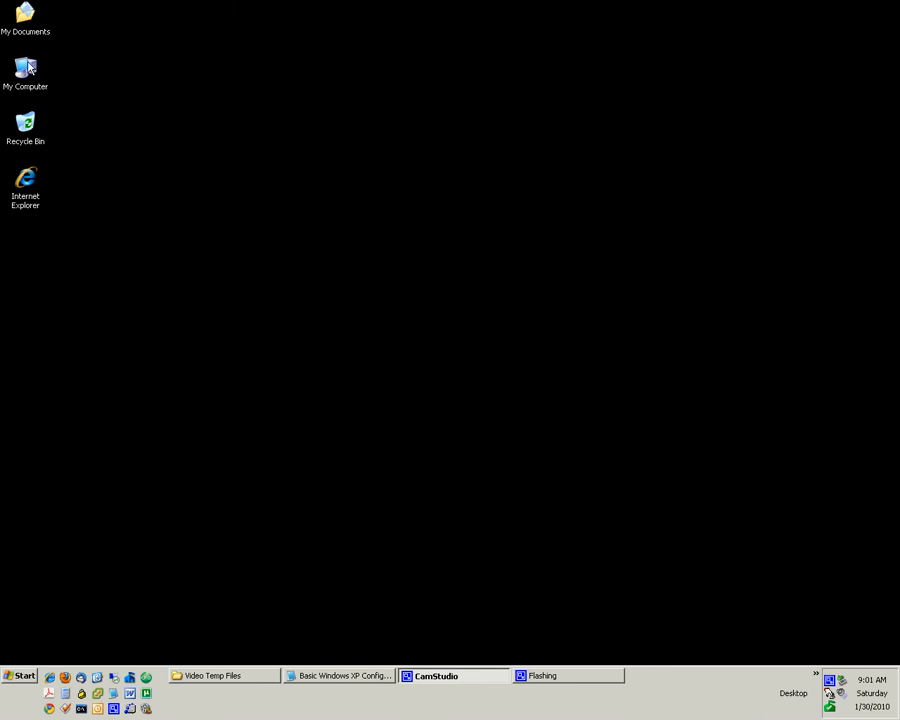
- Reach the Advanced settings of System Properties via My Computer from the Start menu
left_click(22, 676)
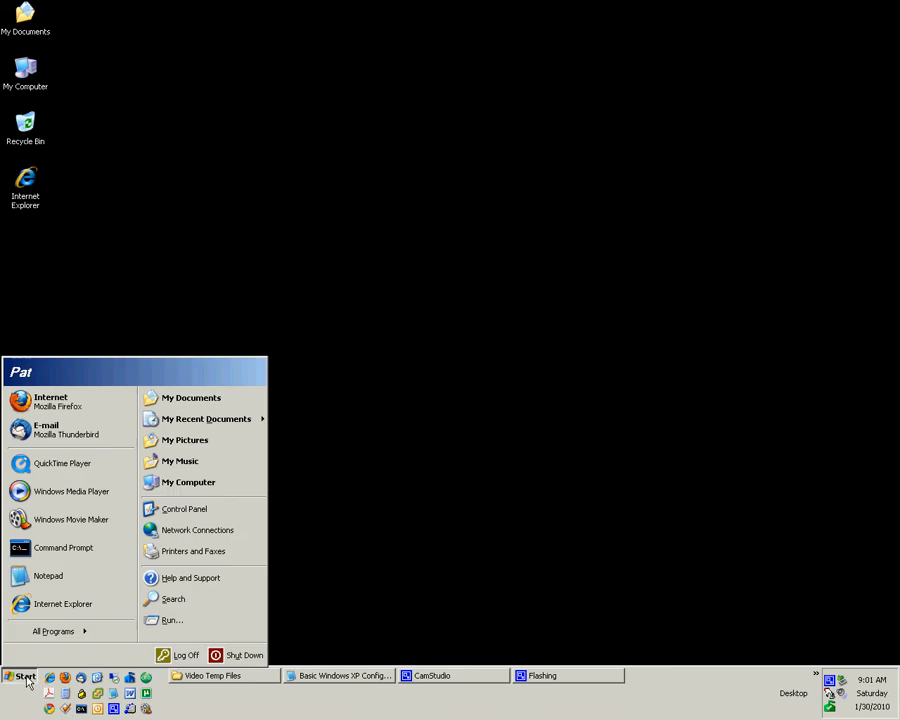
right_click(188, 482)
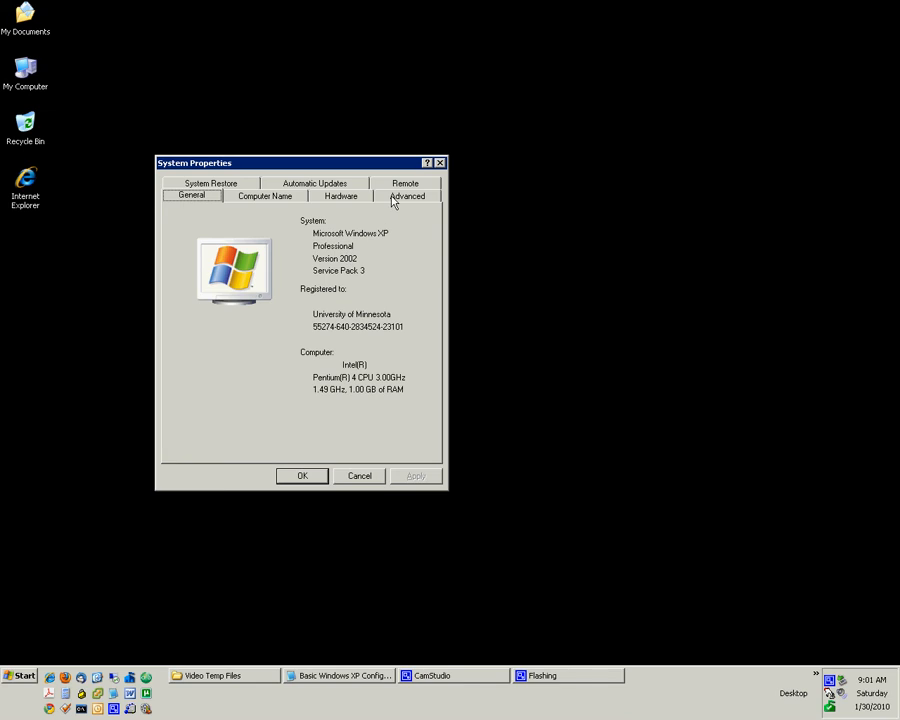
left_click(408, 196)
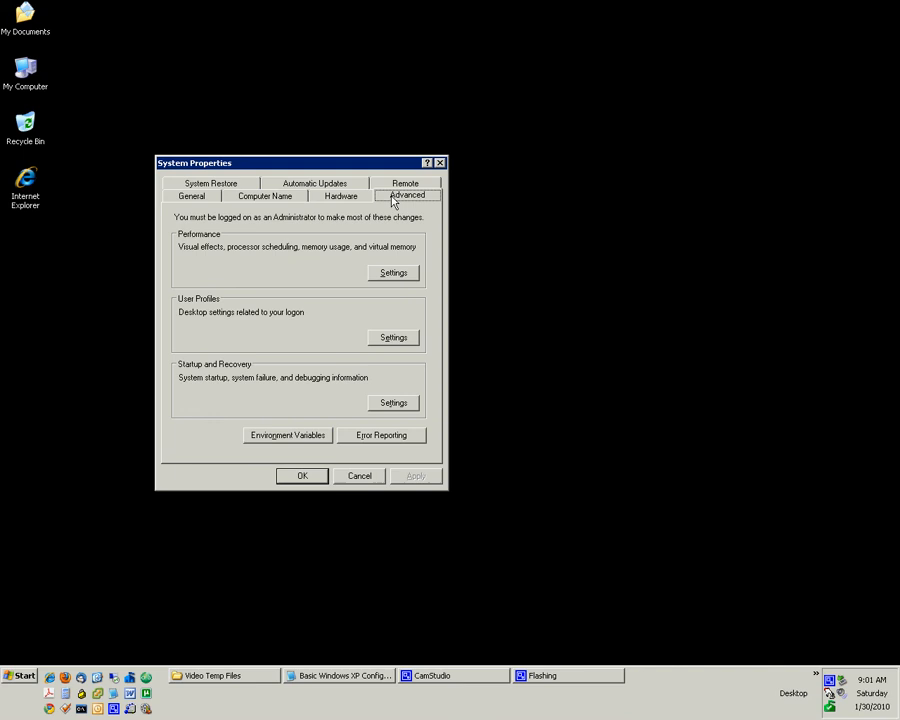
mouse_move(392, 272)
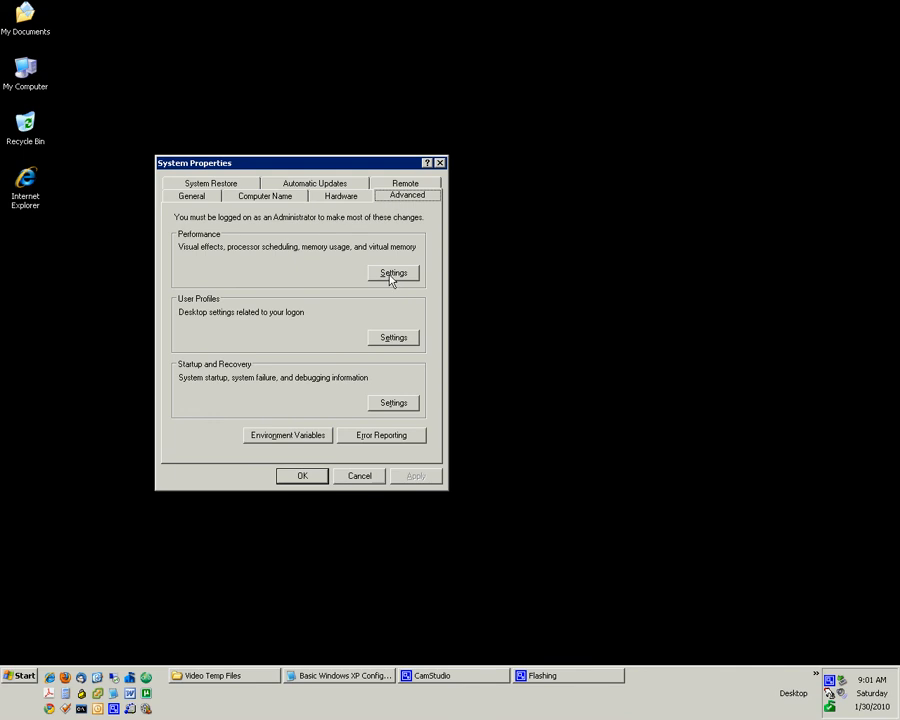
- Show the Advanced performance options with the 1534 MB virtual memory section
left_click(392, 272)
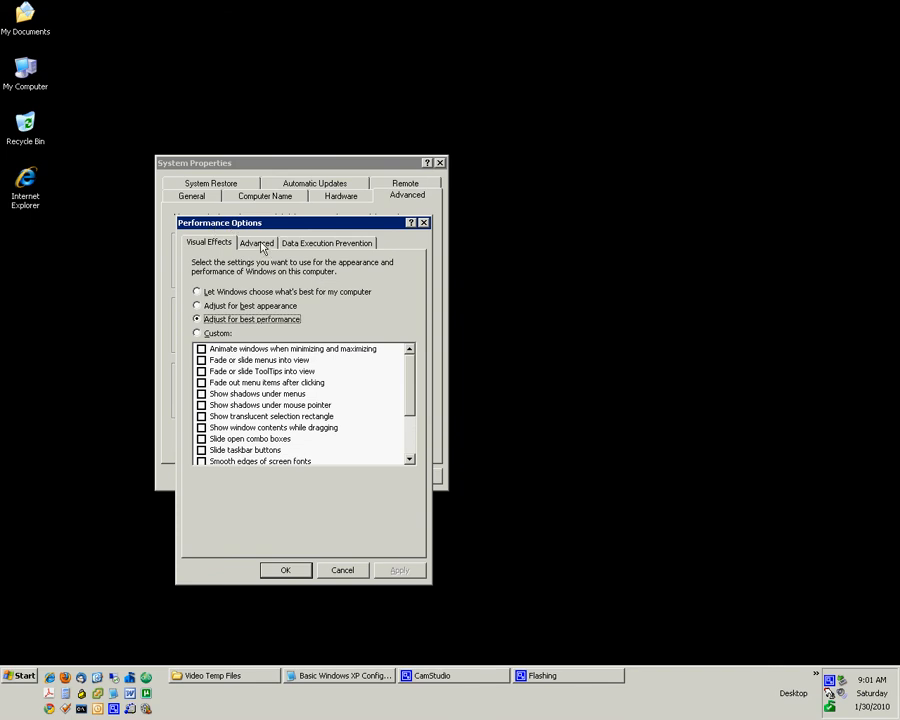
left_click(256, 244)
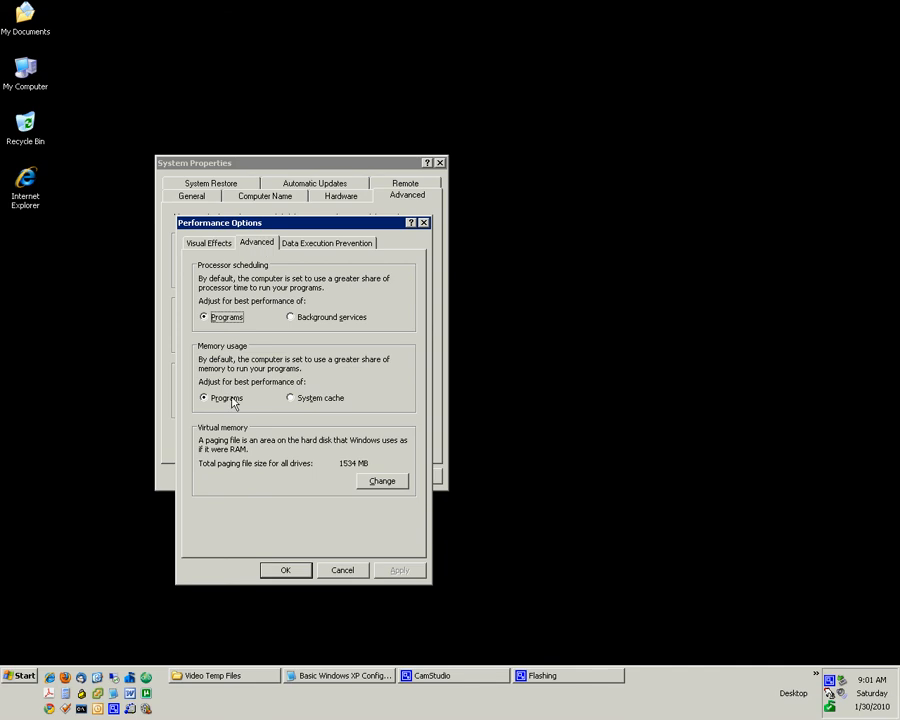
mouse_move(308, 448)
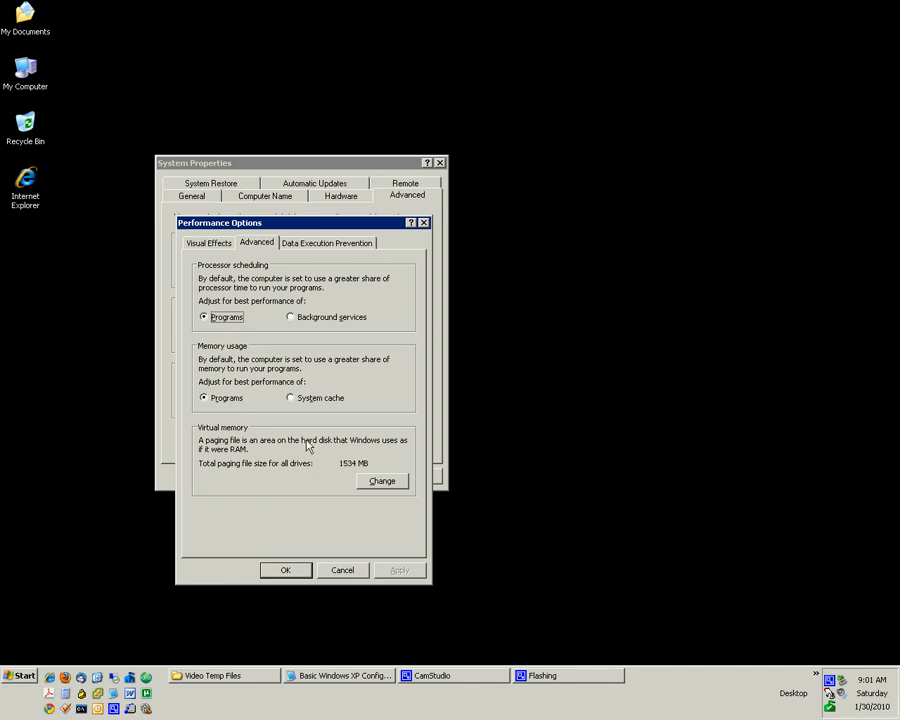
mouse_move(308, 478)
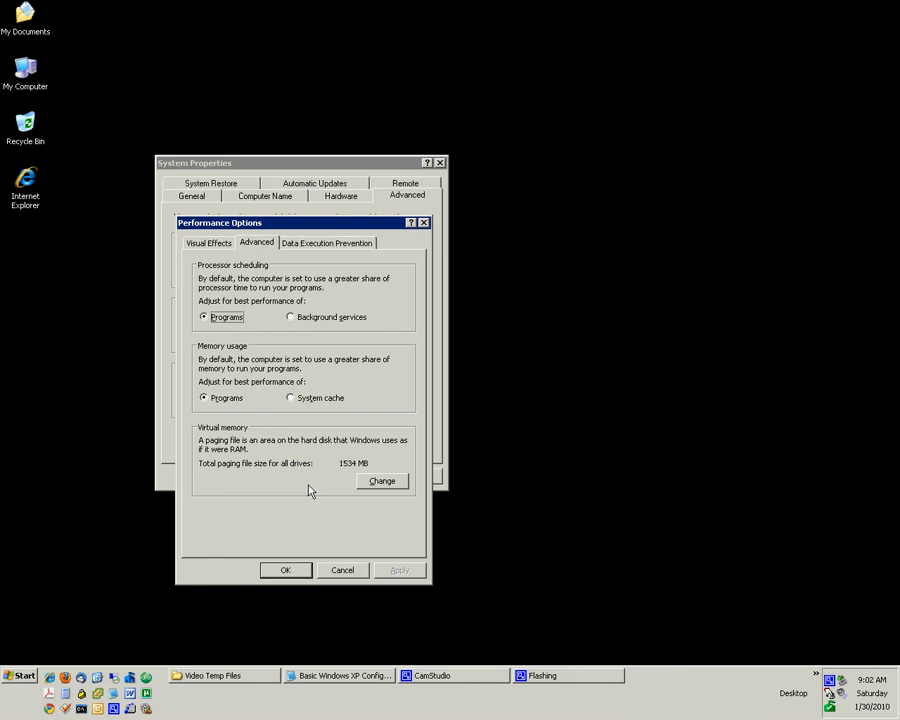
mouse_move(358, 488)
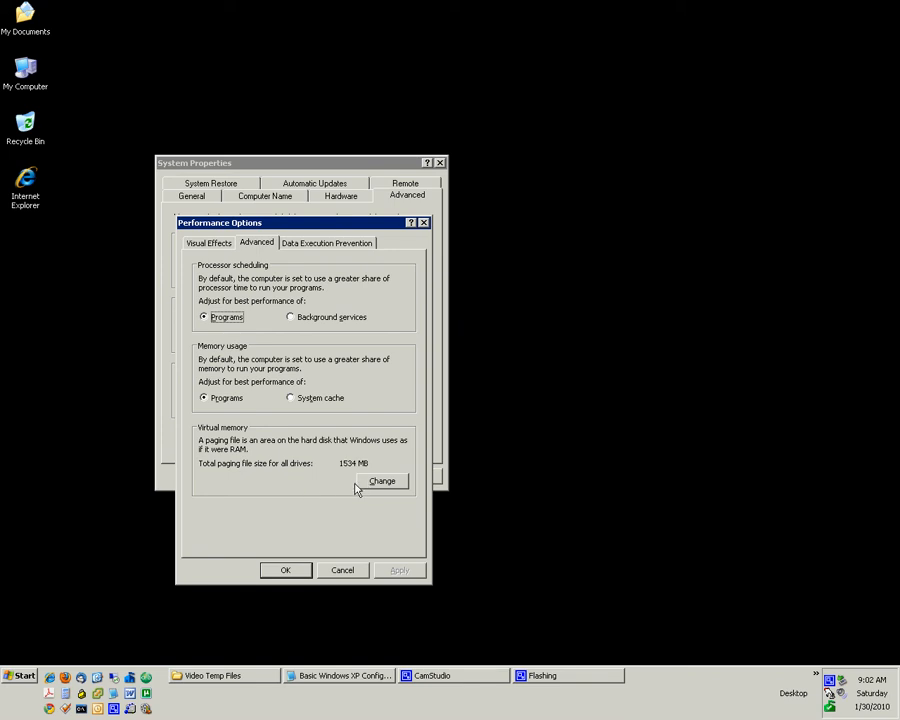
mouse_move(332, 494)
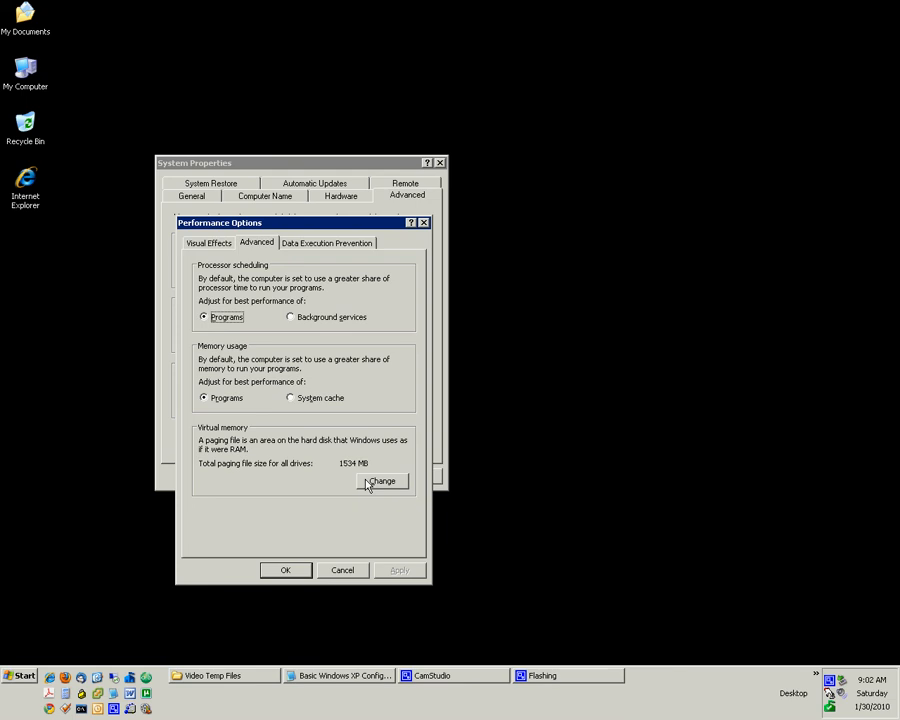
mouse_move(368, 486)
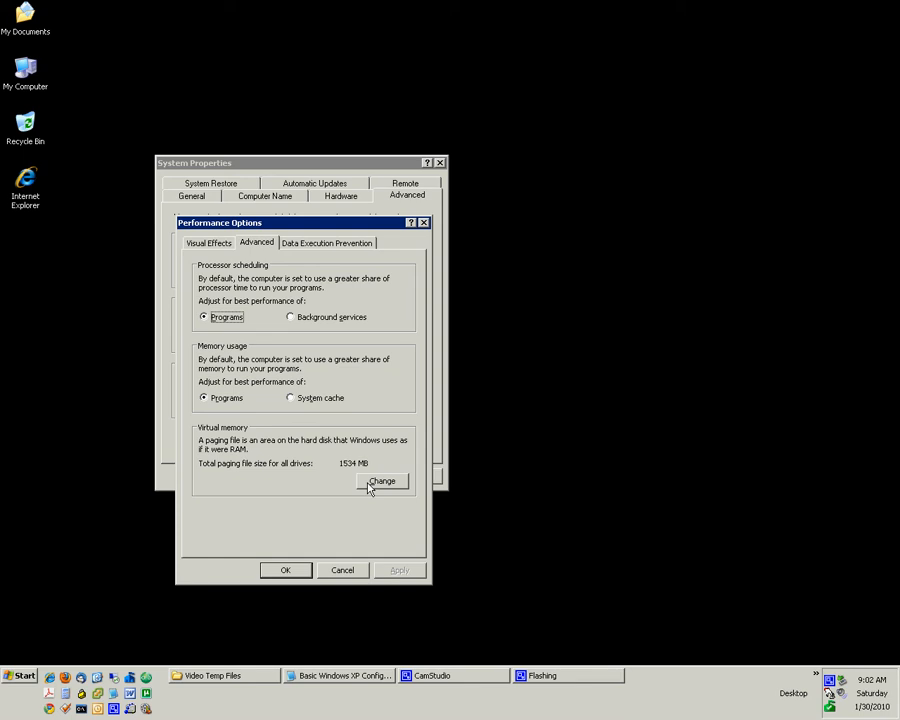
- Set drive C's paging file to system managed size in the Virtual Memory dialog
left_click(380, 480)
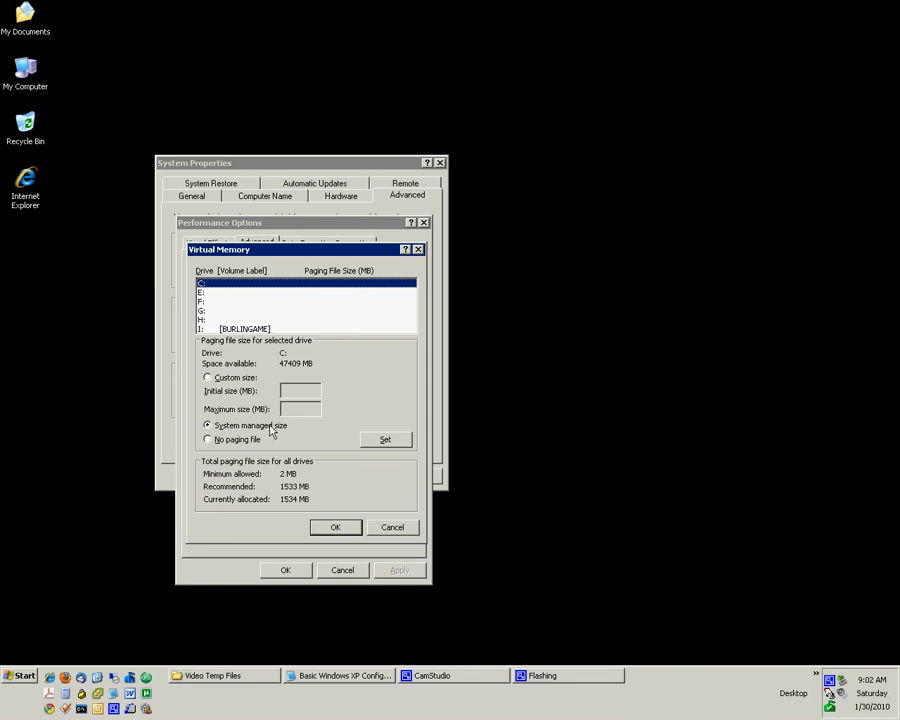
left_click(208, 376)
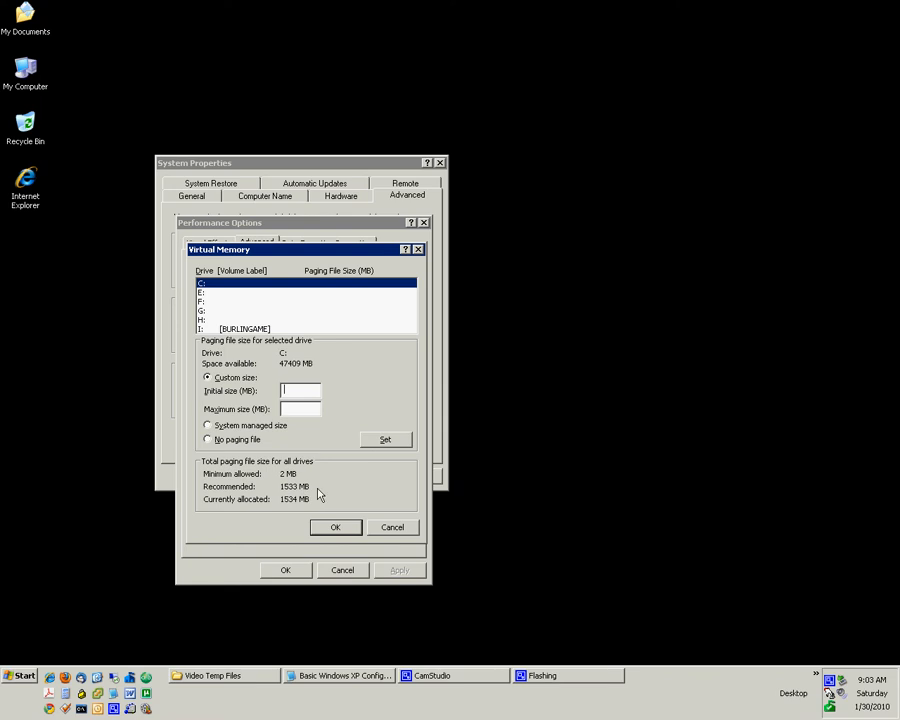
mouse_move(228, 430)
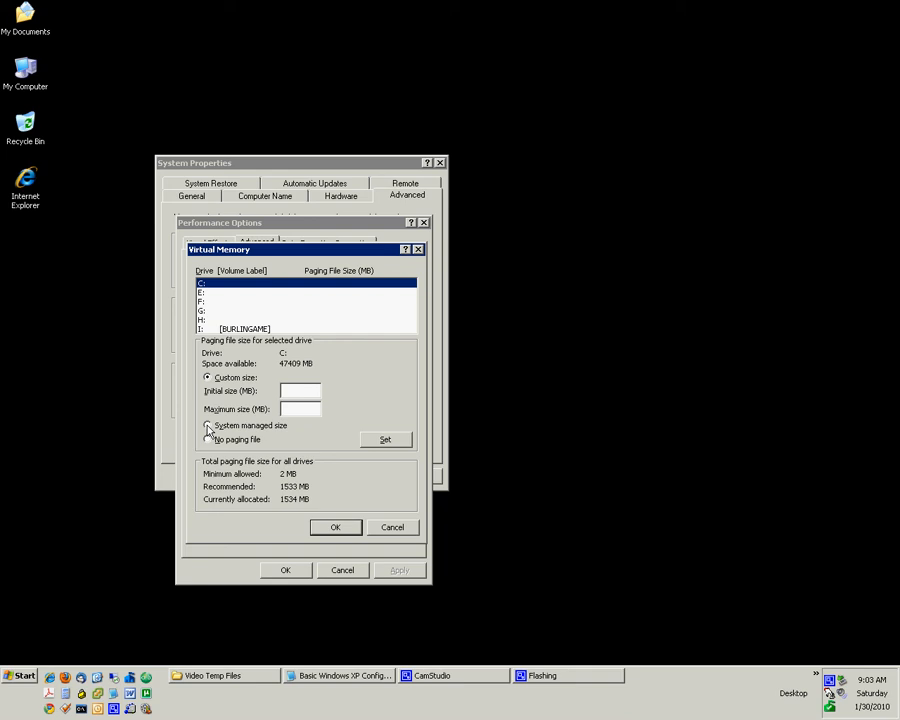
left_click(208, 424)
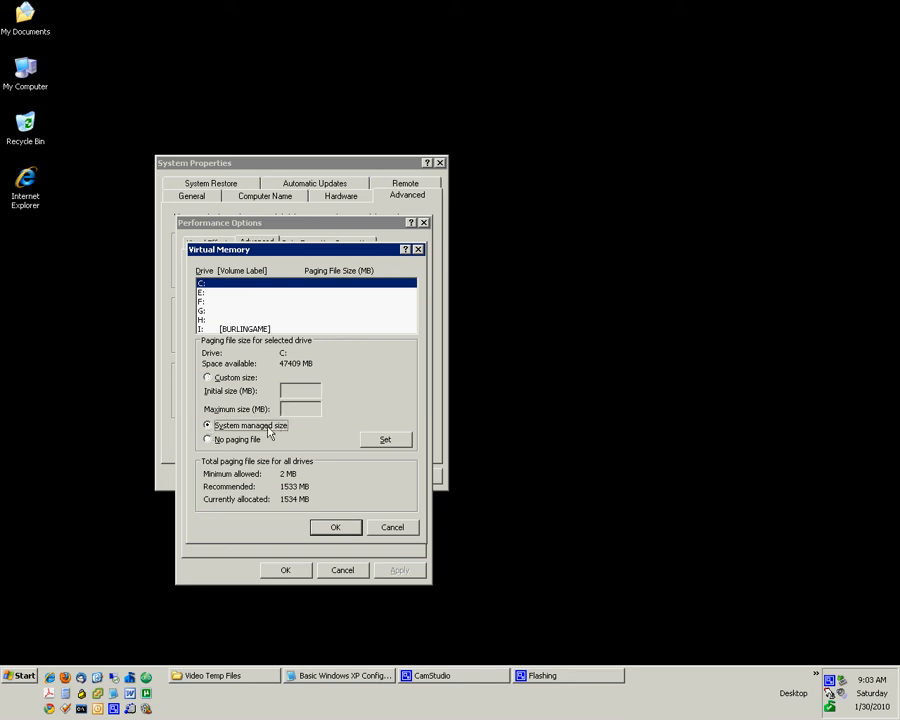
mouse_move(378, 440)
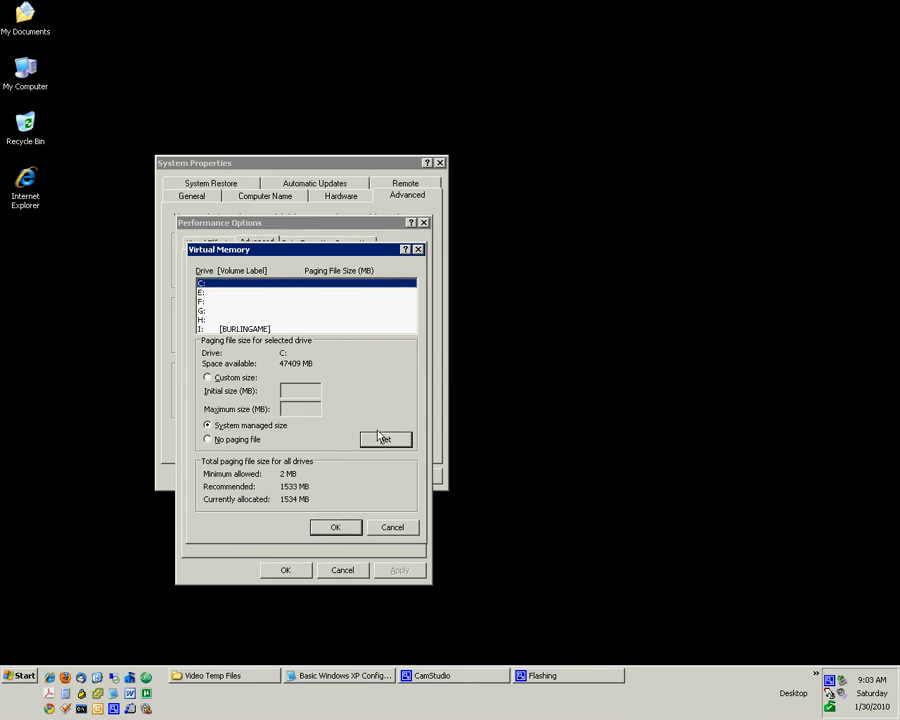
mouse_move(392, 428)
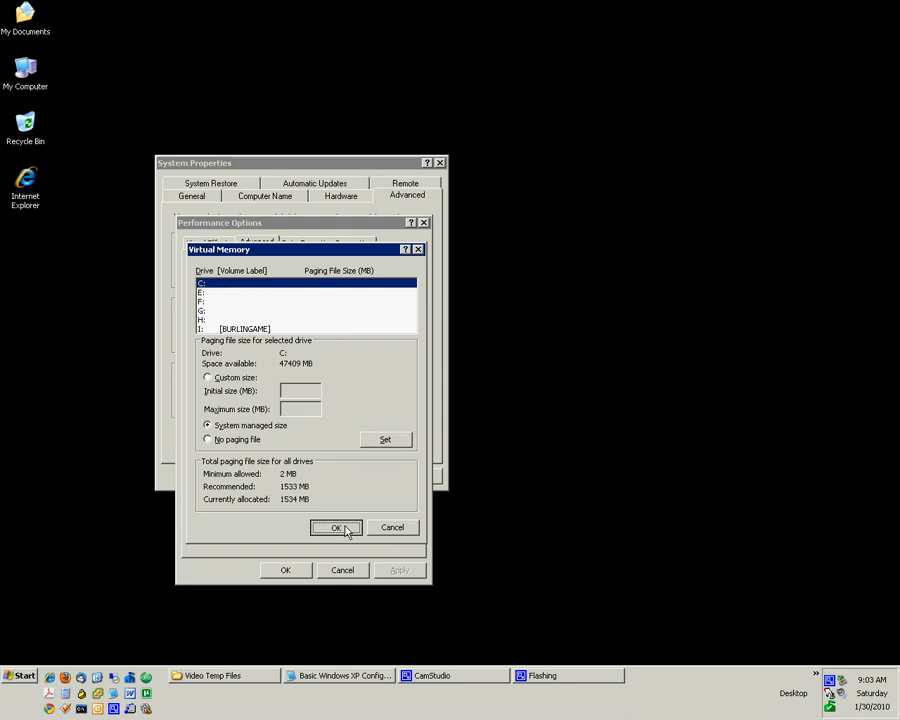
- Confirm the virtual memory change, acknowledge the restart notice and close System Properties
left_click(336, 528)
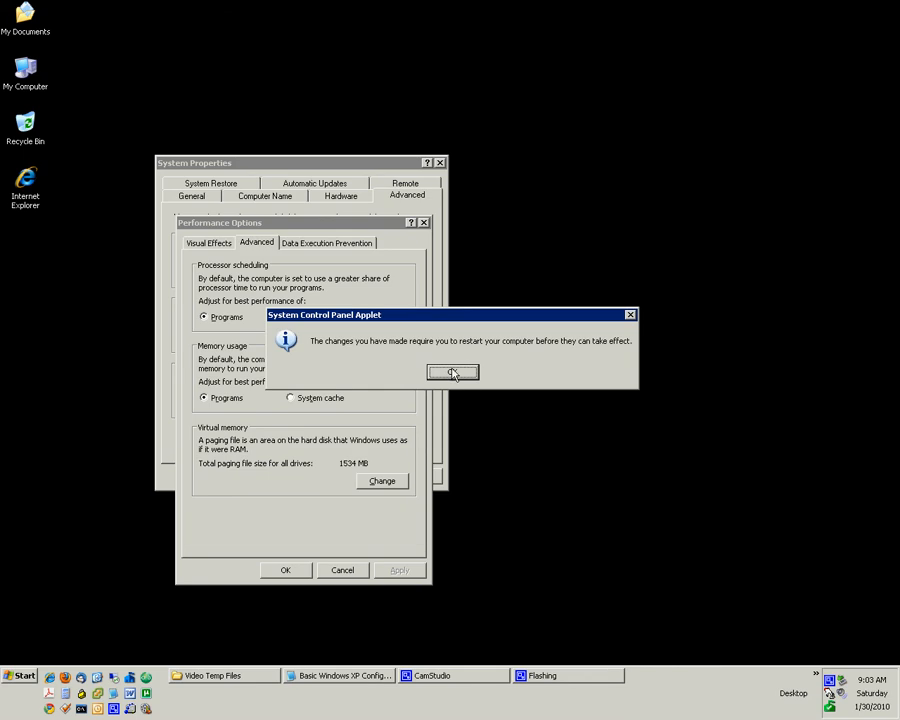
left_click(452, 372)
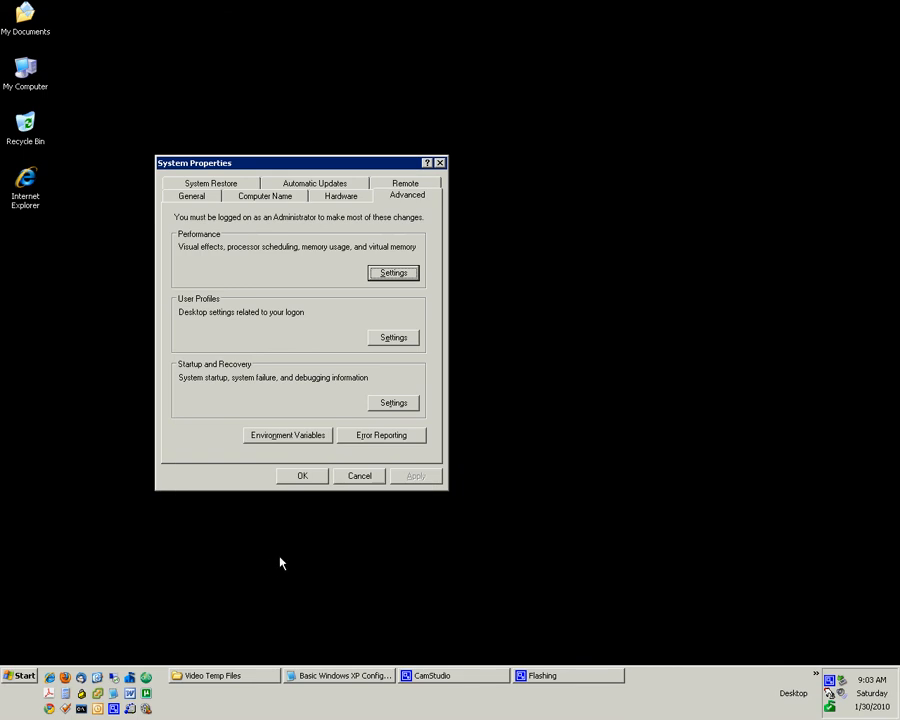
left_click(302, 476)
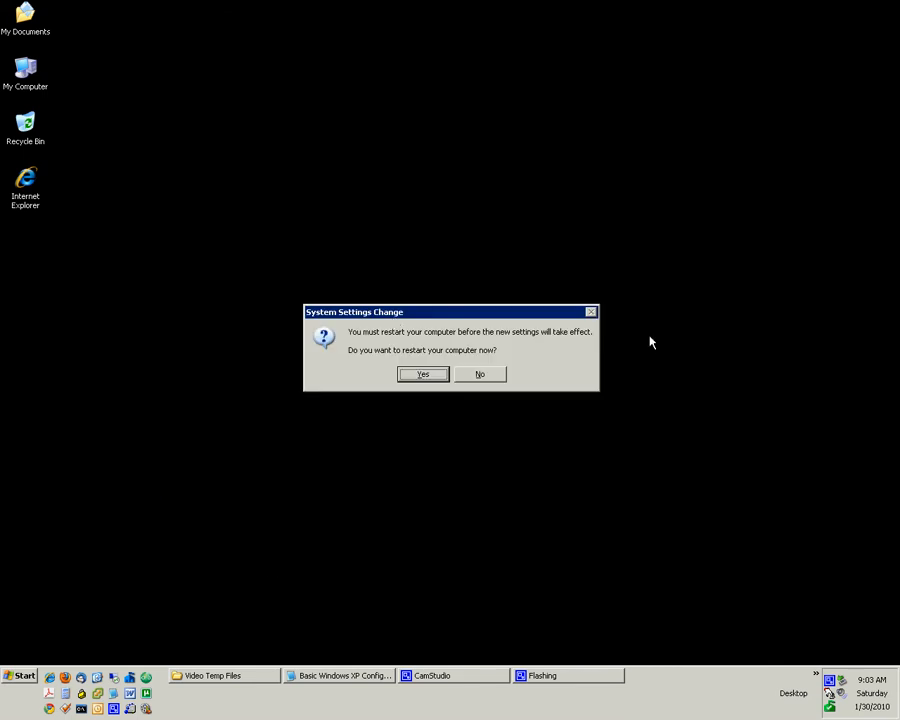
mouse_move(482, 338)
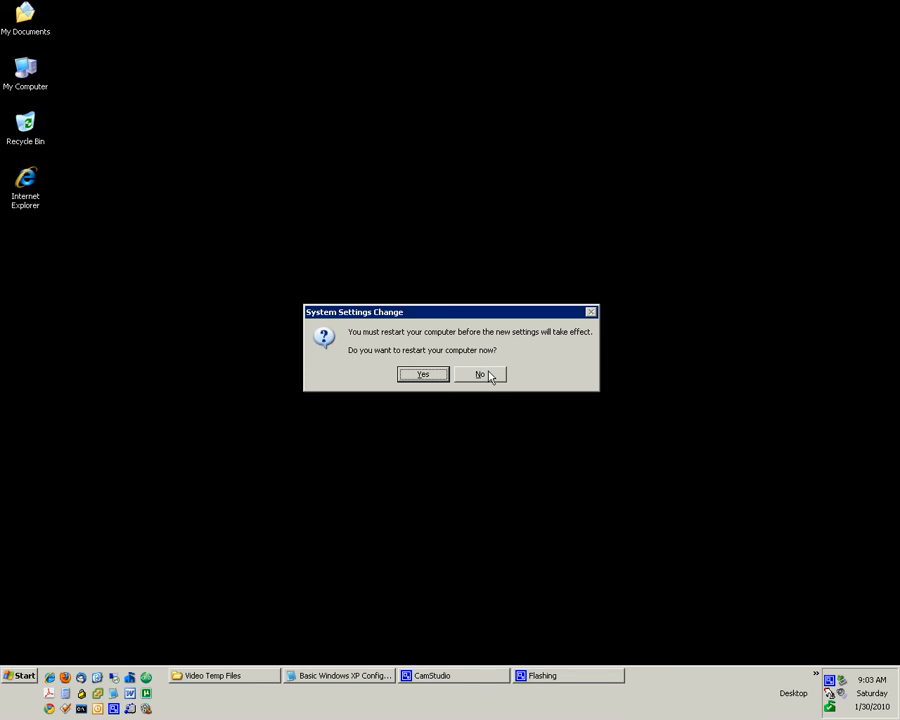
mouse_move(488, 378)
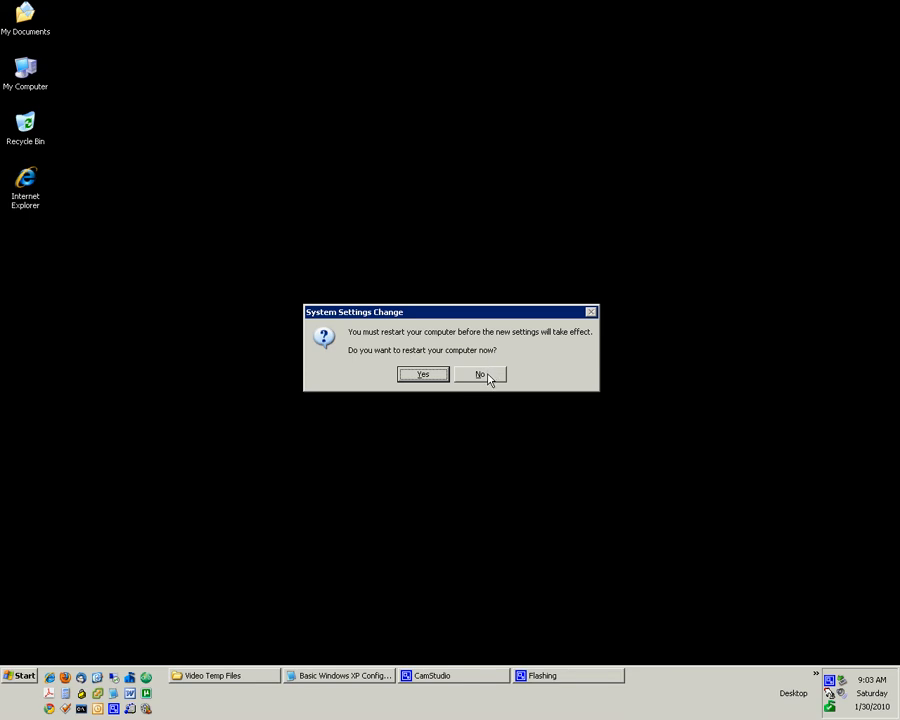
- Answer No to restarting now, returning to the desktop with the change pending
left_click(480, 374)
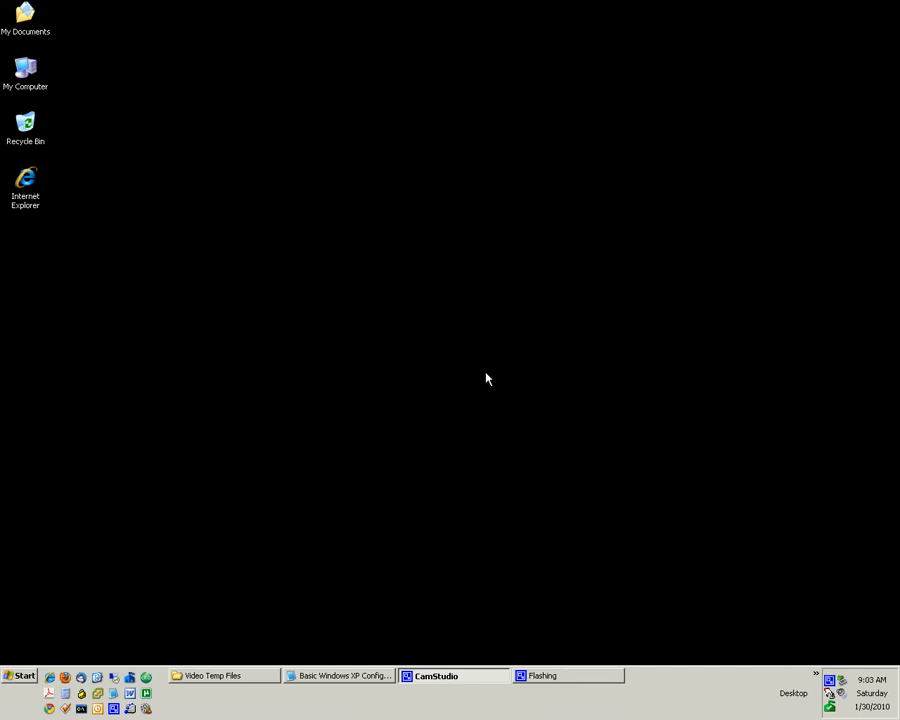
mouse_move(424, 370)
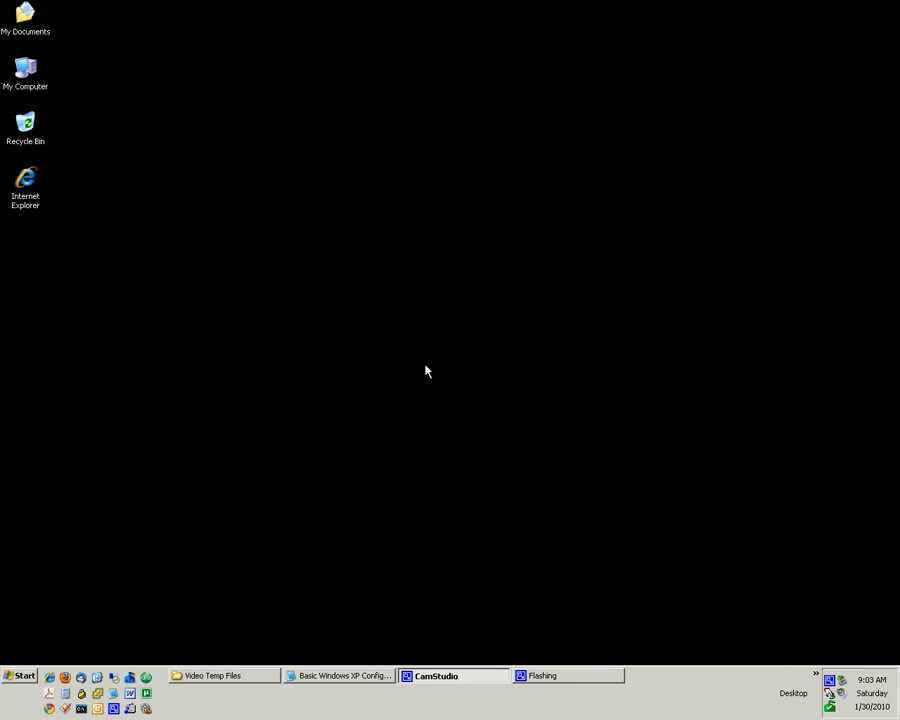
mouse_move(156, 376)
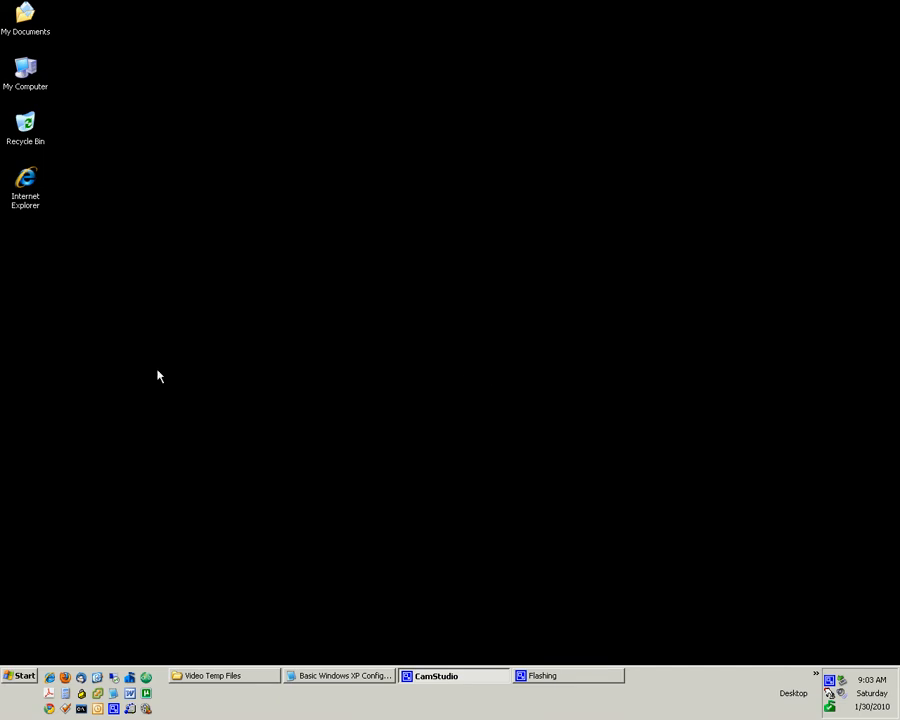